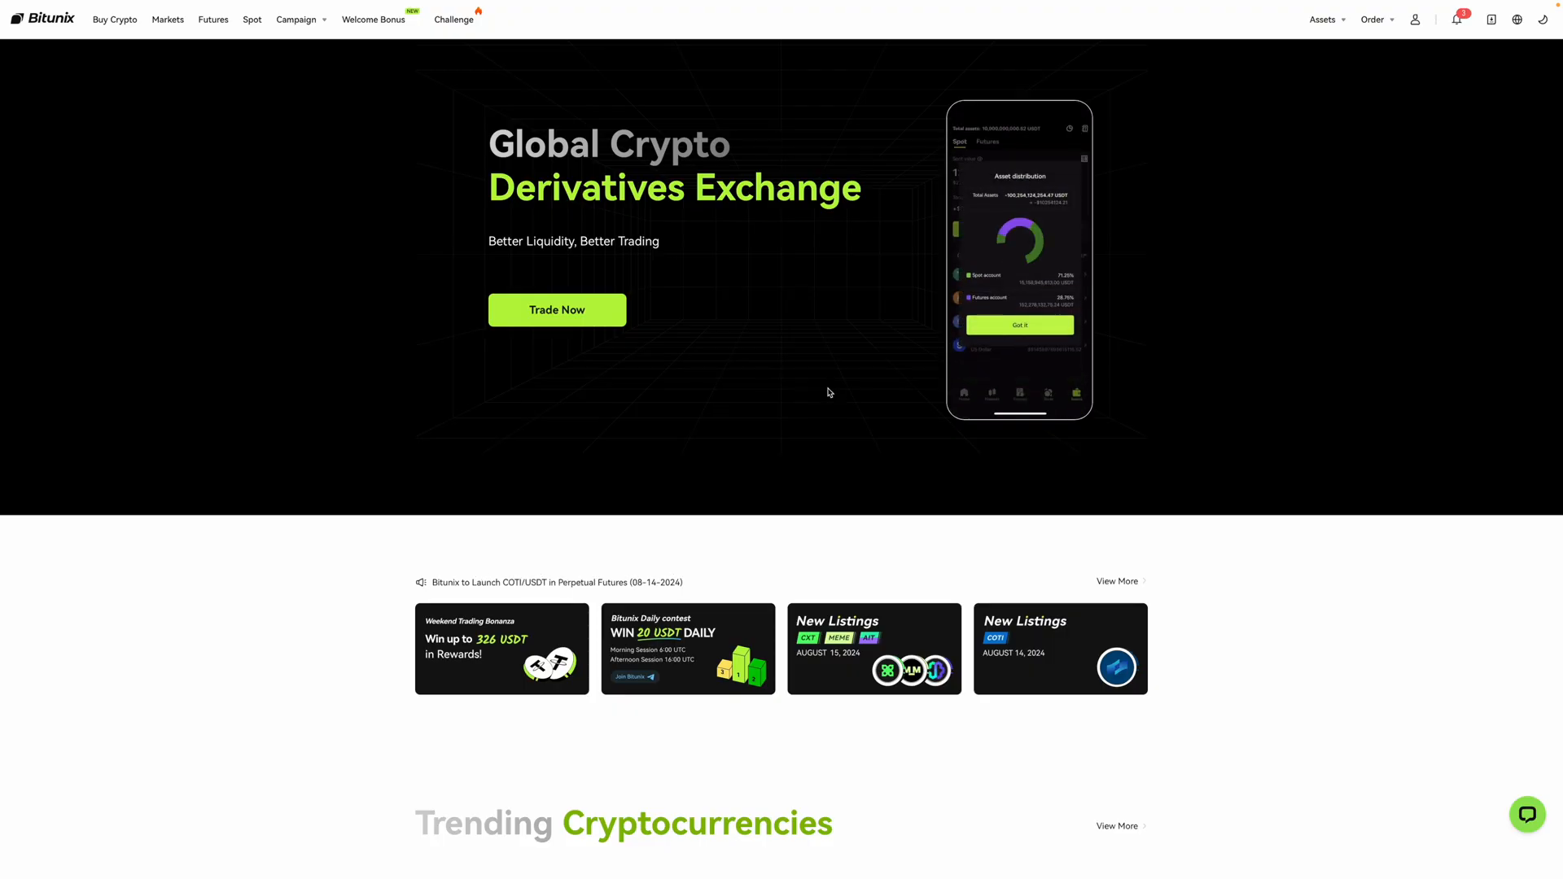
- Open the Spot account page from the Assets menu to view the 455.75 USDT balance
left_click(1324, 19)
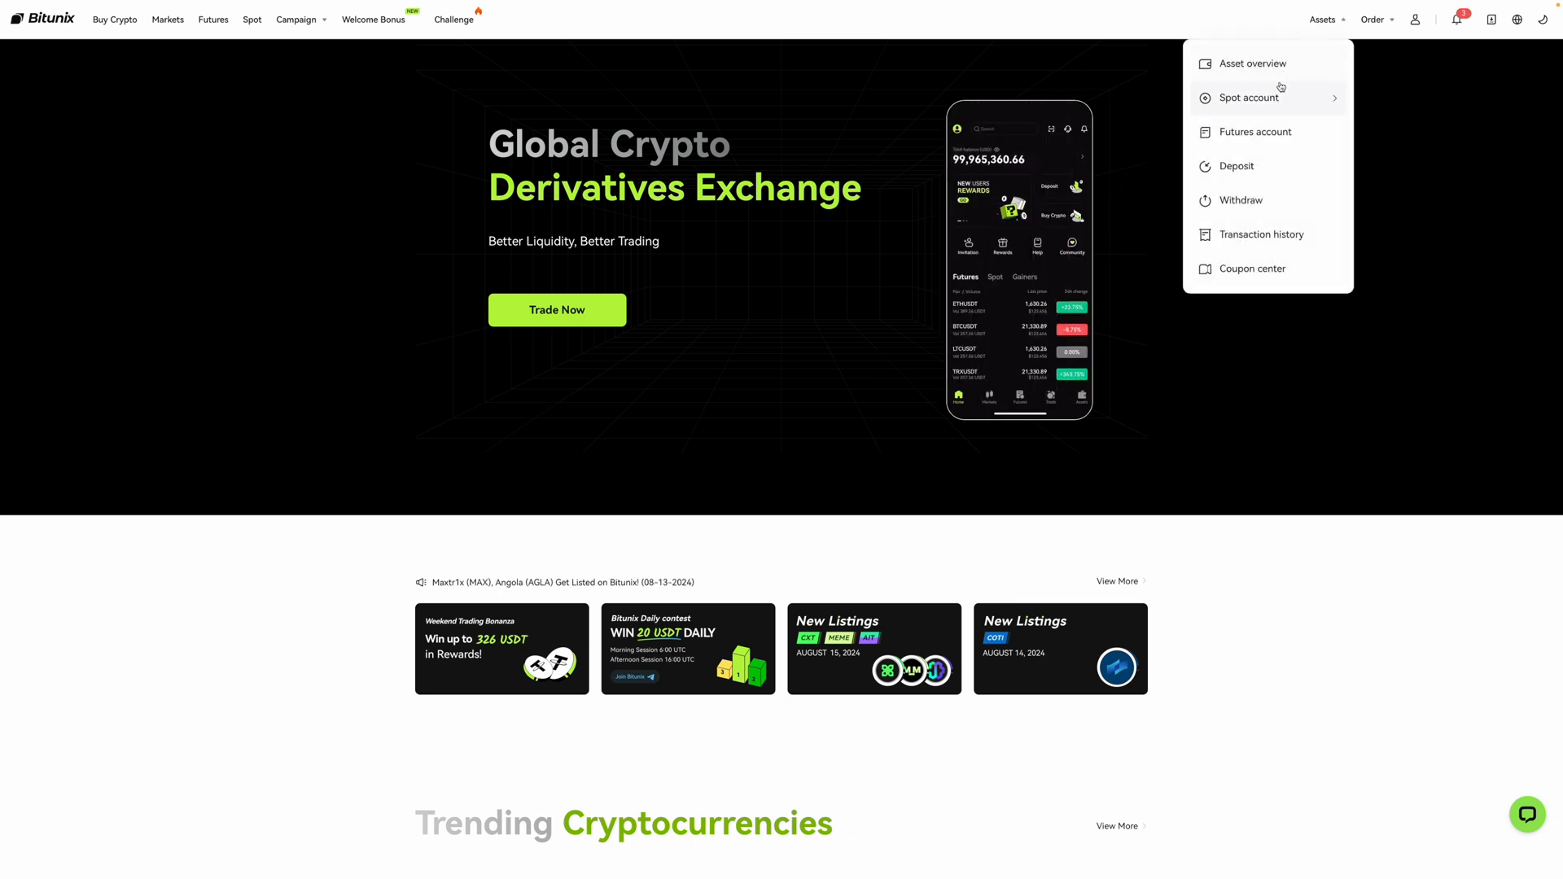
left_click(1249, 97)
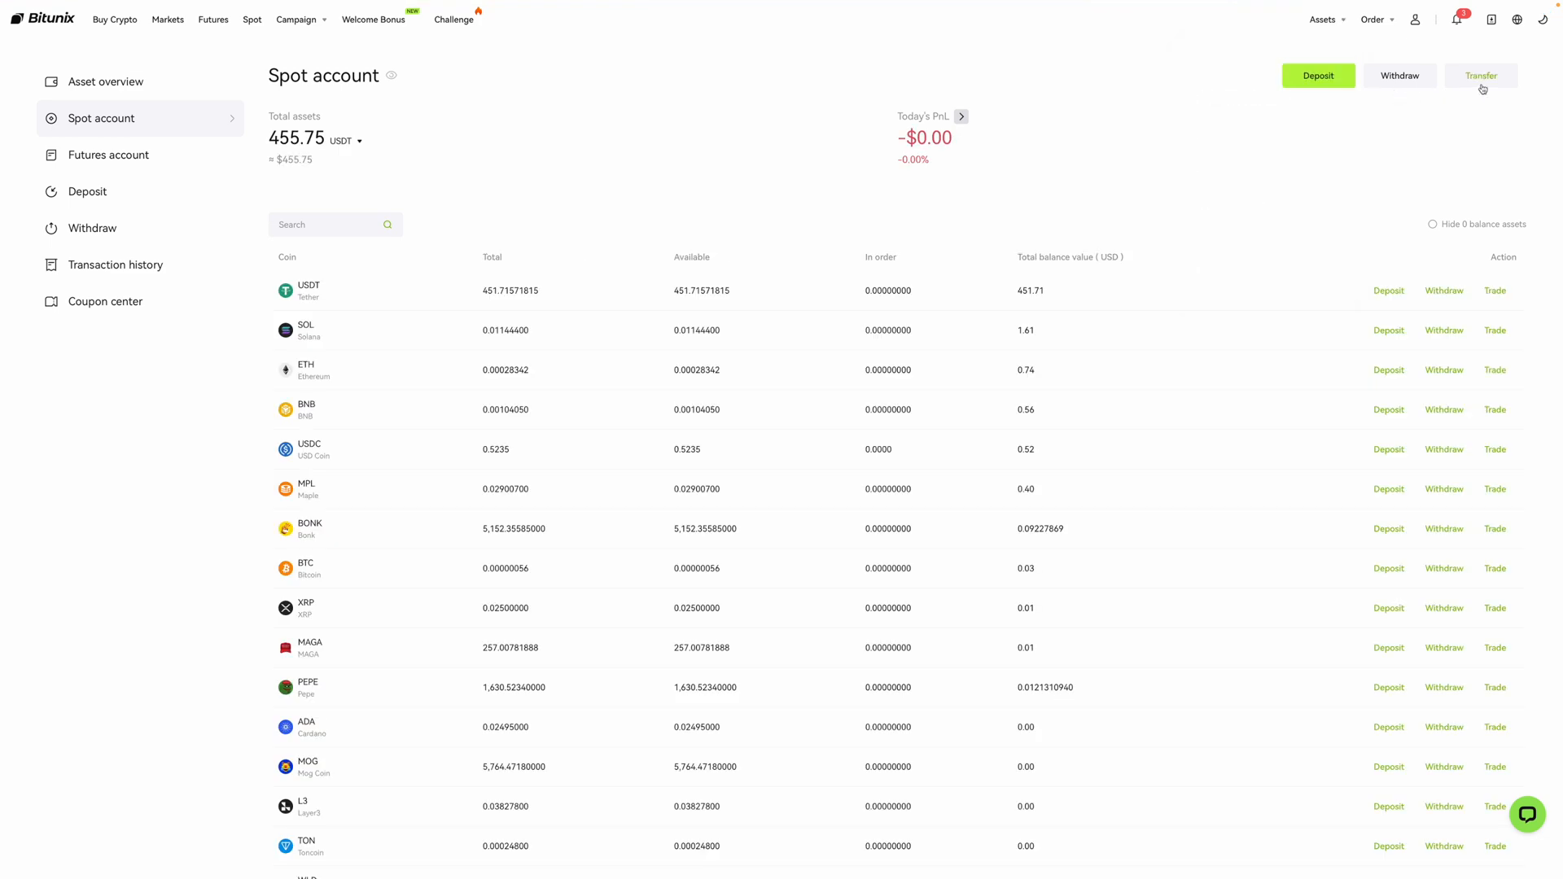
- Open the transfer form from the Spot account page, set from Spot to USDT-M
left_click(1480, 76)
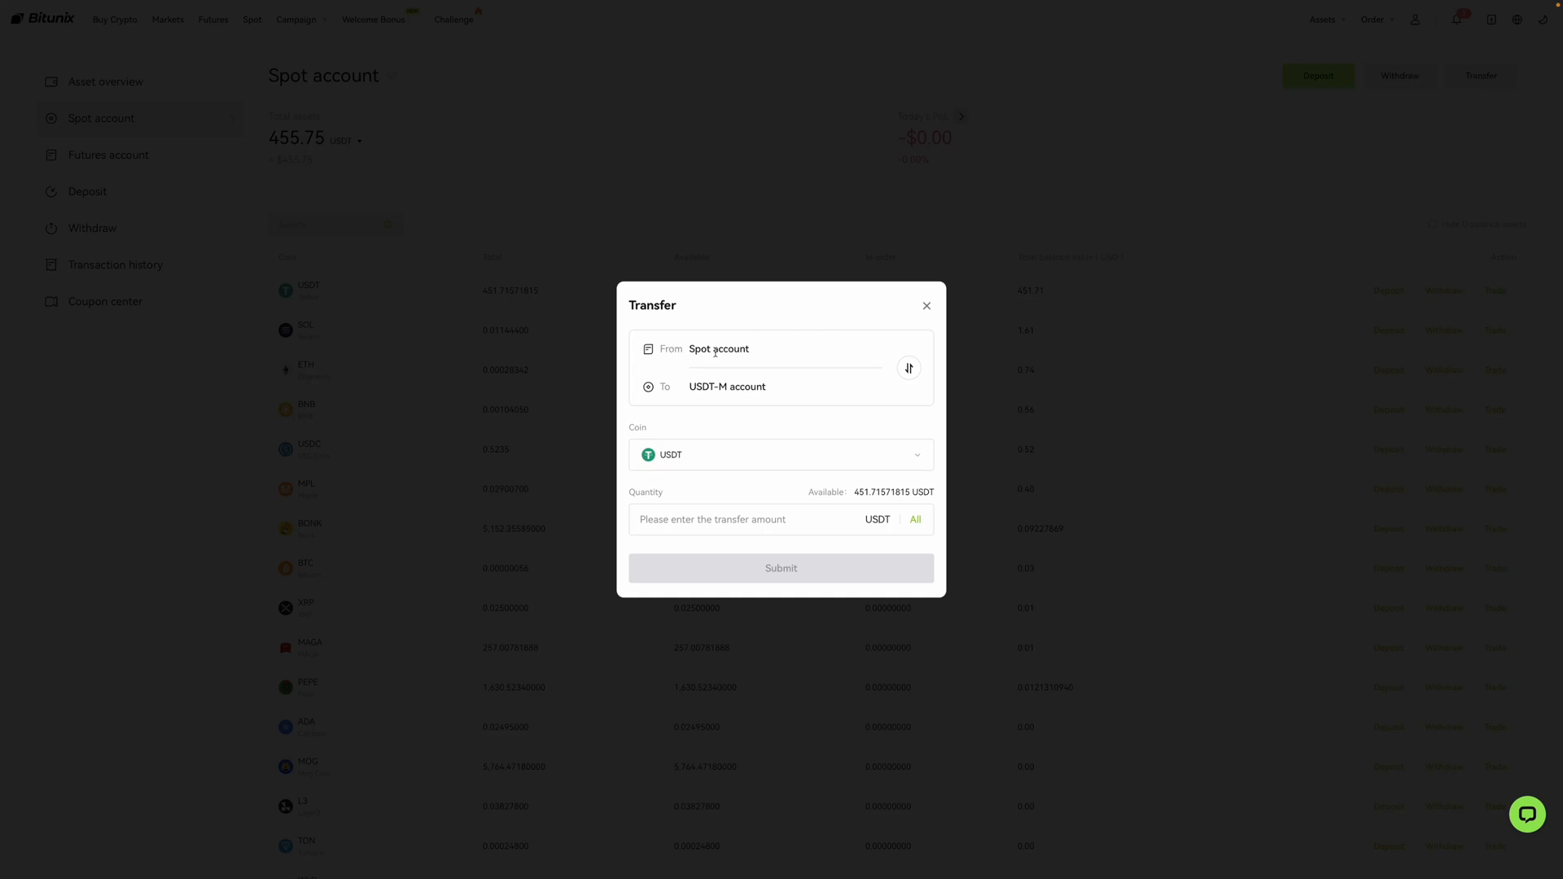
mouse_move(710, 399)
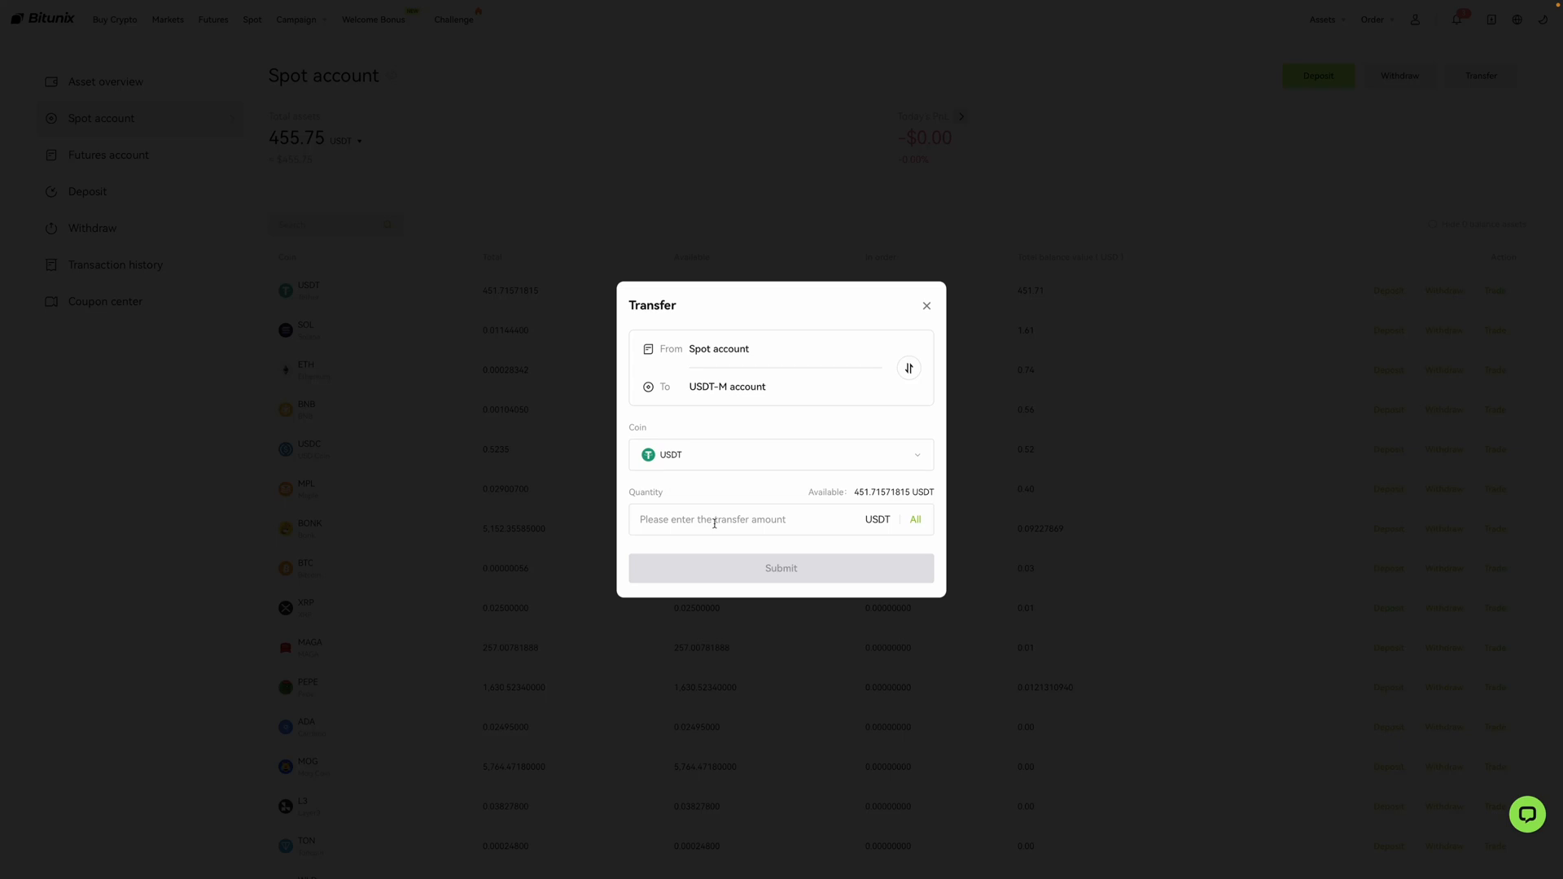
- Transfer the full 451.71571815 USDT from Spot to the USDT-M account
type("100")
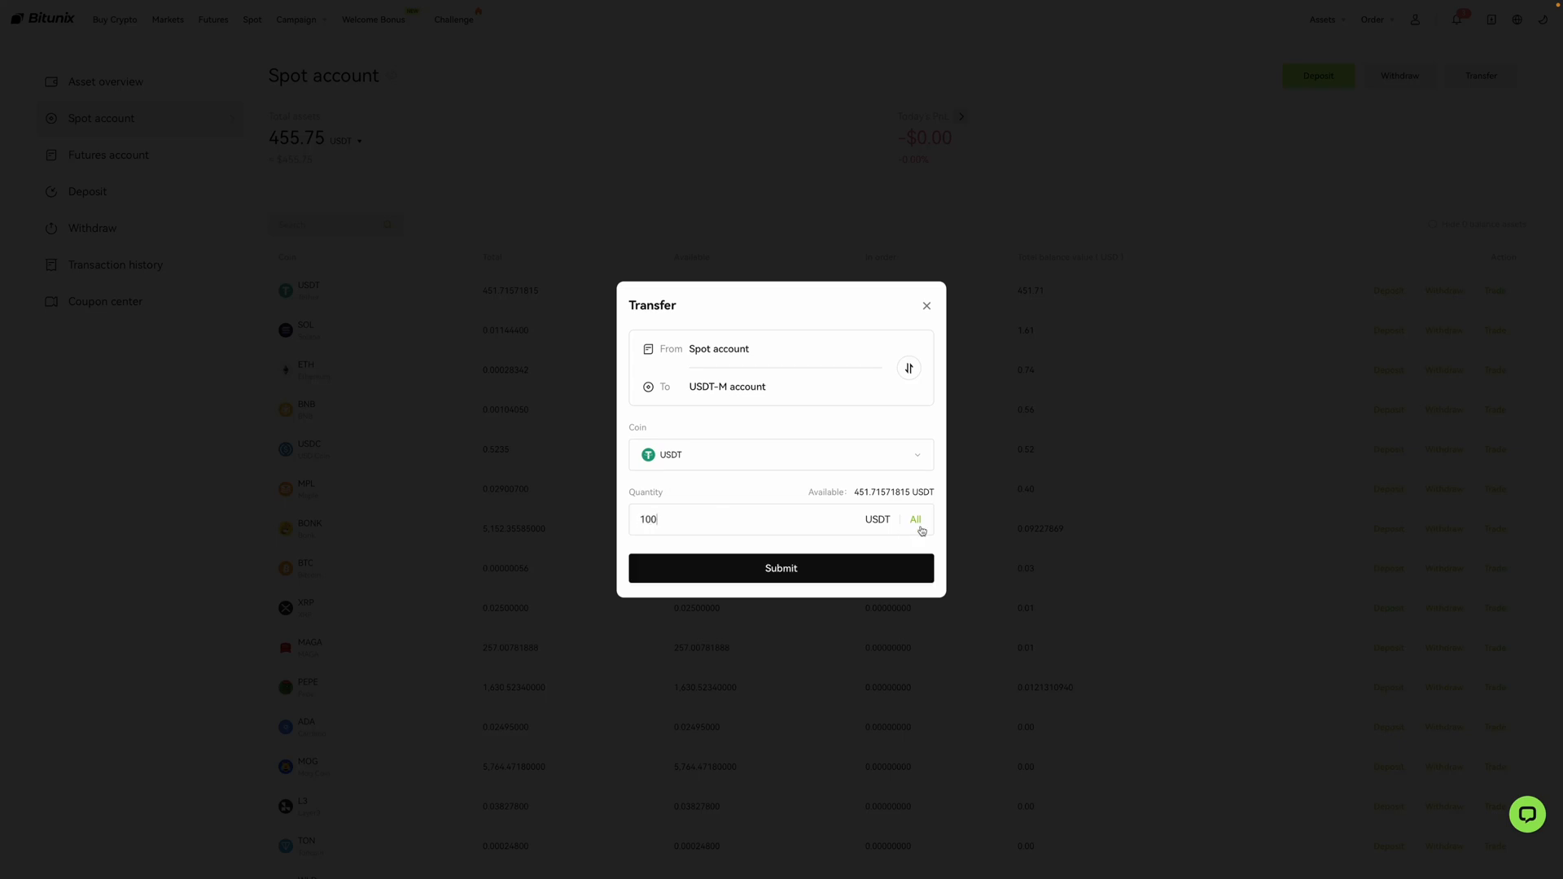
left_click(914, 520)
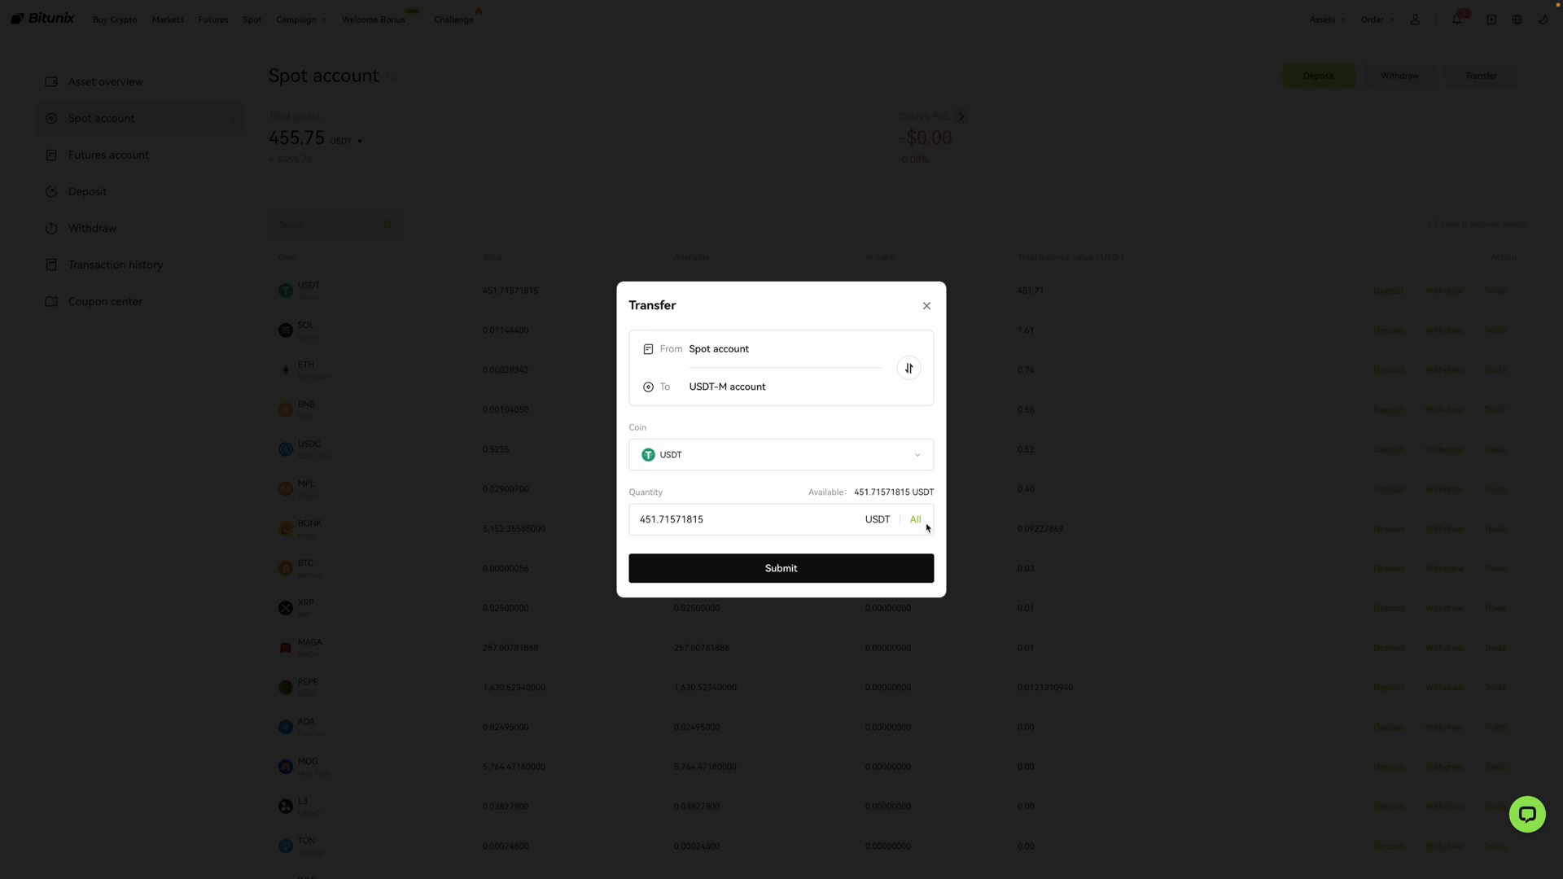
mouse_move(781, 568)
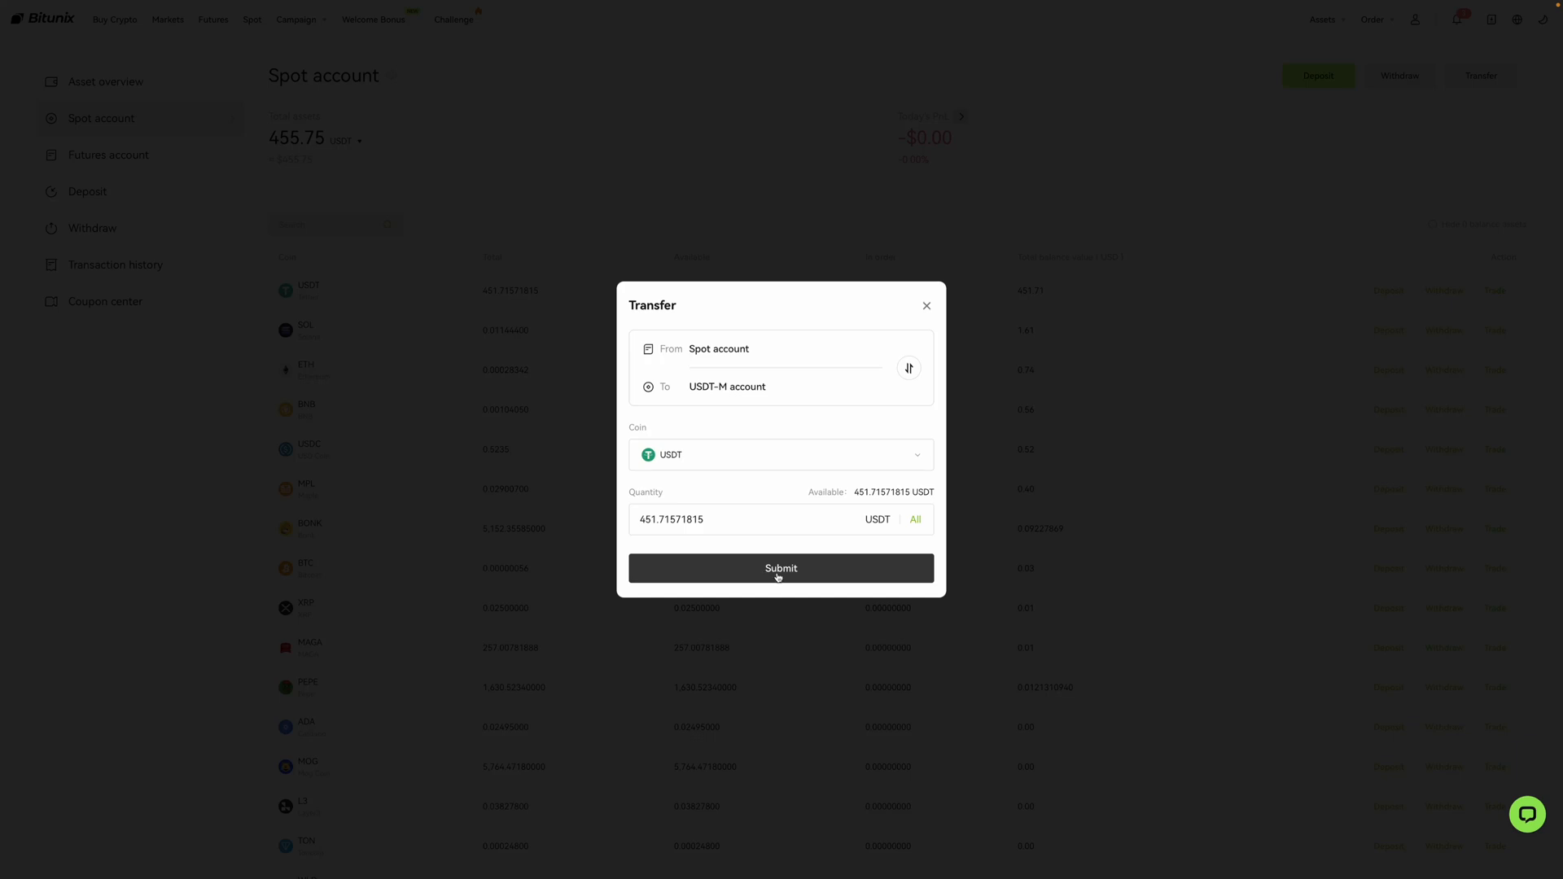
left_click(781, 568)
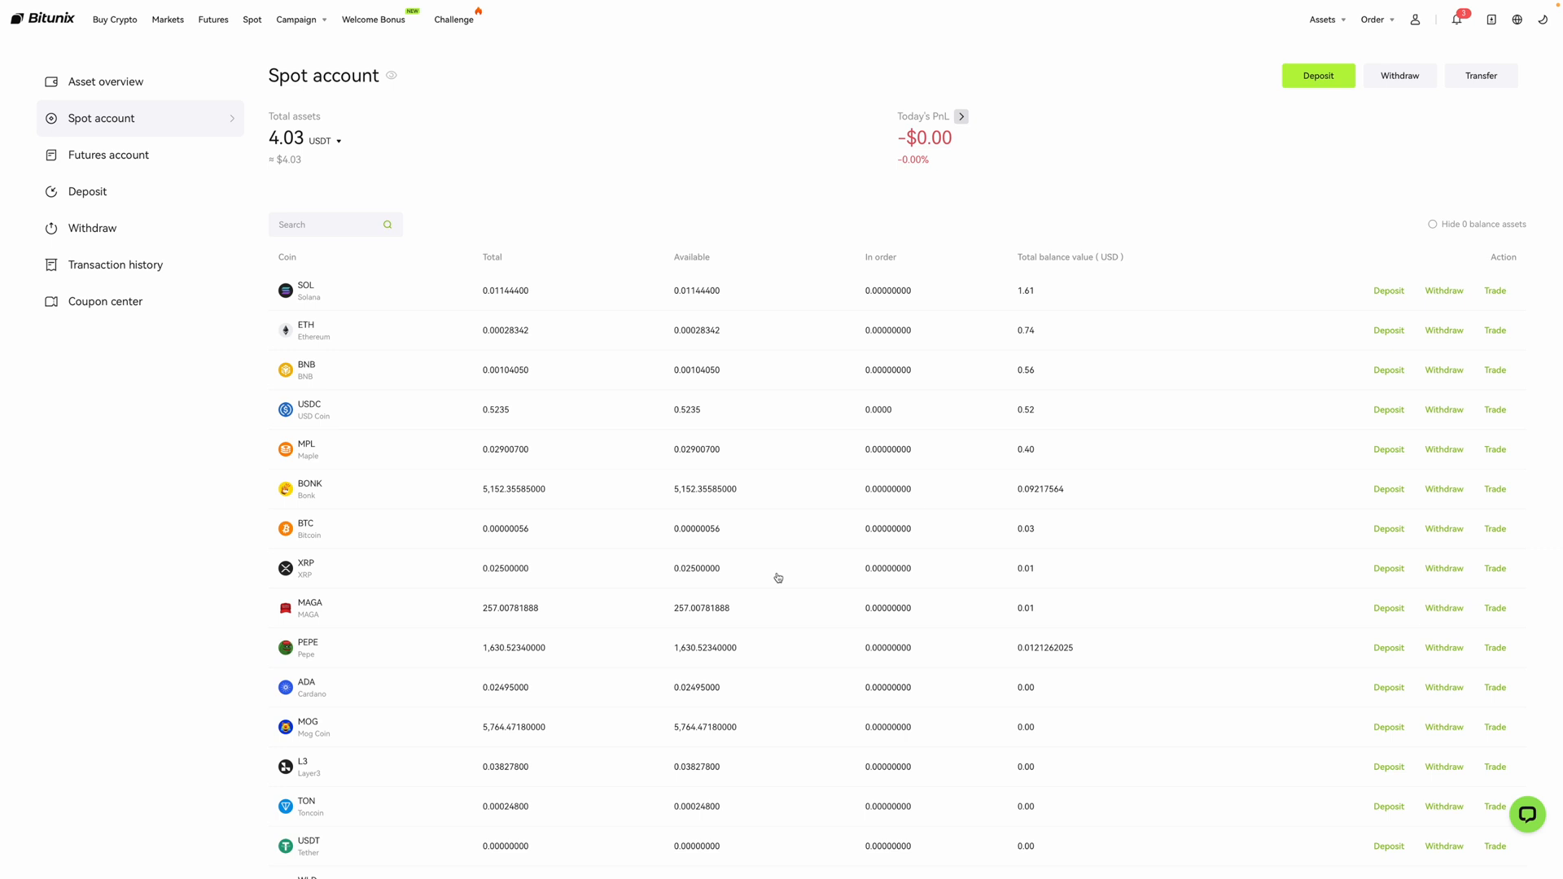
mouse_move(464, 241)
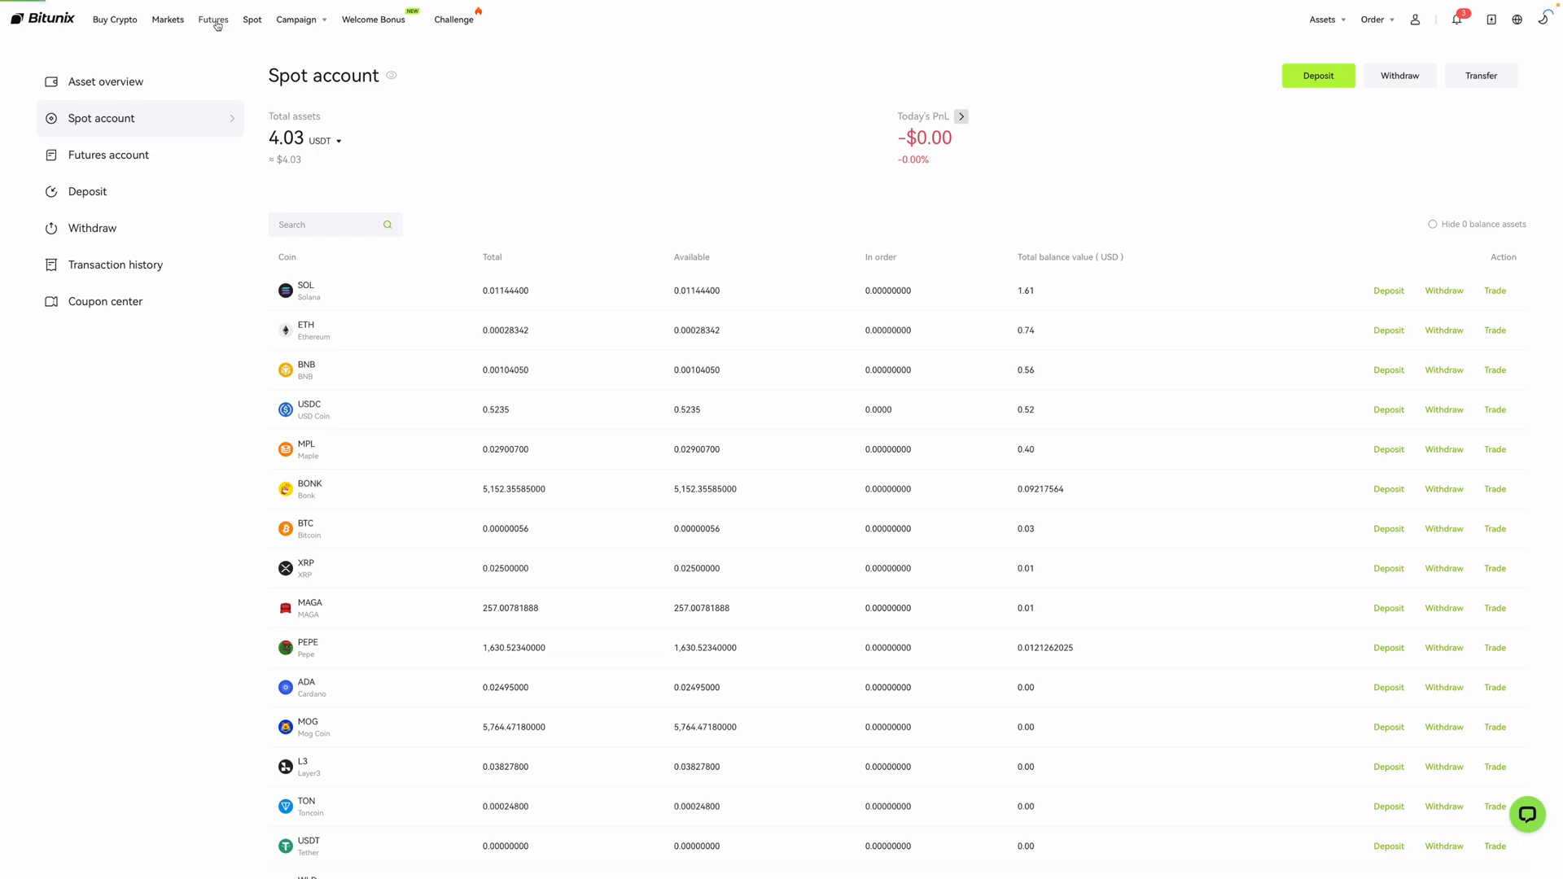
- Open the BTCUSDT futures trading page showing 451.7157 USDT available margin
left_click(212, 19)
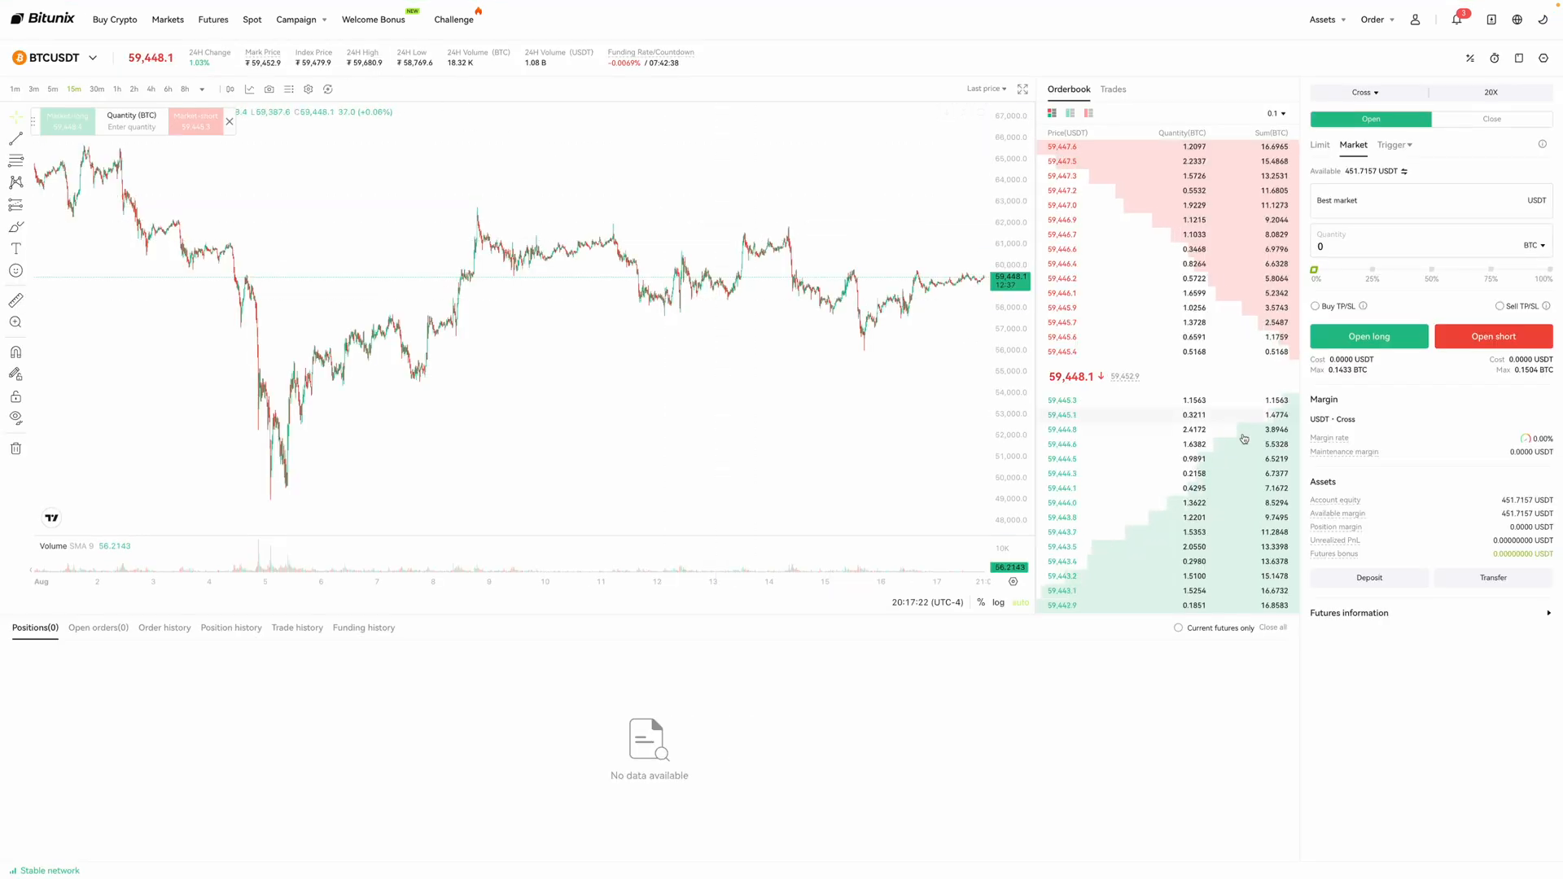